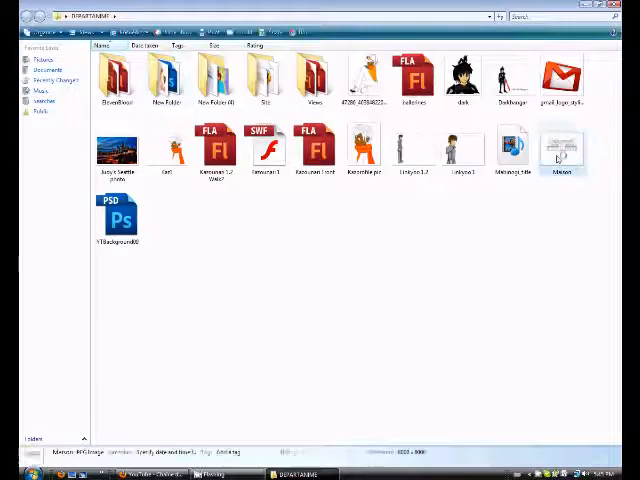
View the line drawing of the large house full size in Windows Photo Gallery.
{"action": "double_click", "coordinate": [560, 144]}
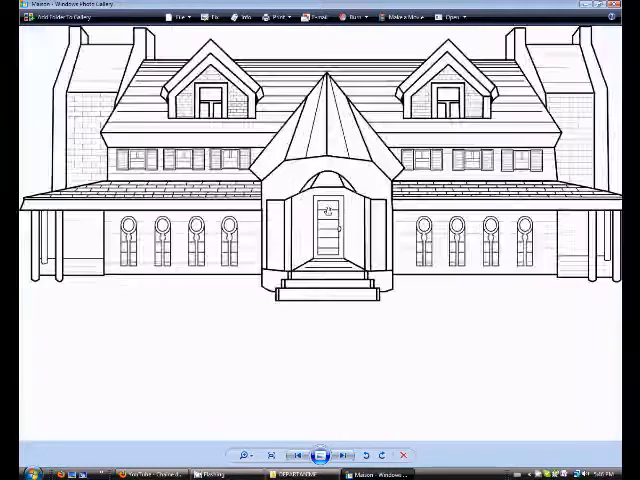
Look over the orange YouTube channel page before returning to the animation folder.
{"action": "left_click", "coordinate": [256, 456]}
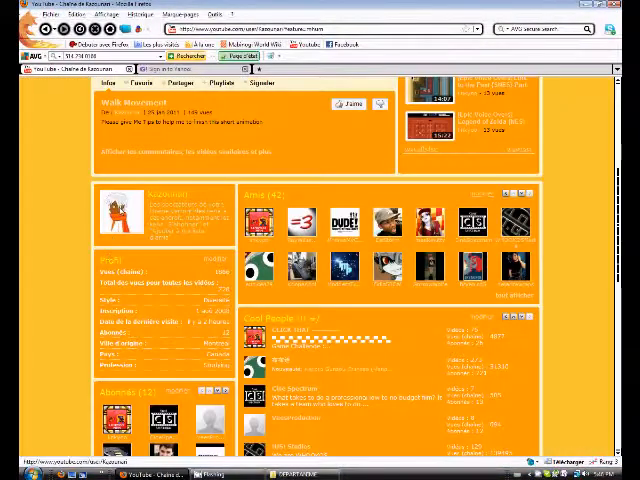
{"action": "scroll", "scroll_direction": "down", "scroll_amount": 3}
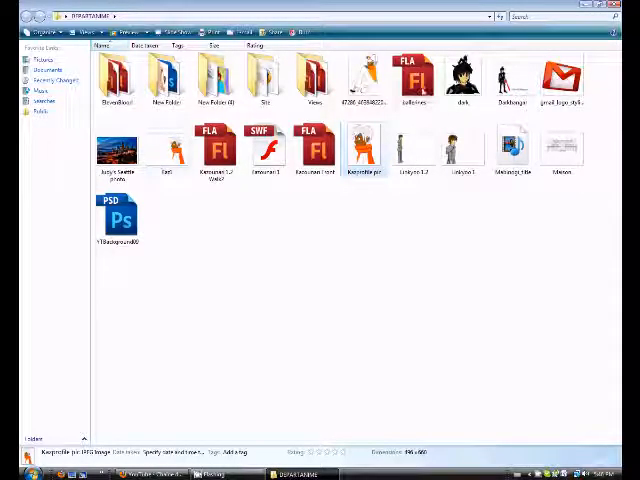
{"action": "left_click", "coordinate": [462, 78]}
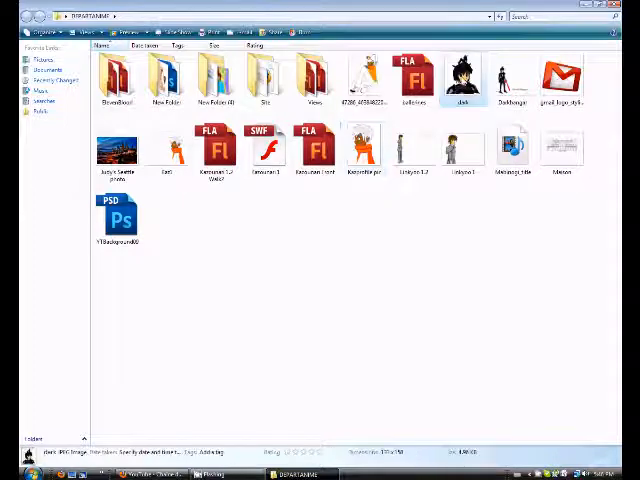
{"action": "double_click", "coordinate": [462, 78]}
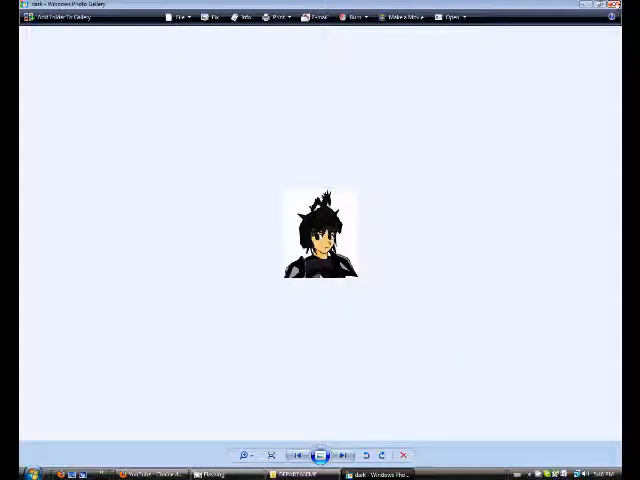
{"action": "left_click", "coordinate": [248, 454]}
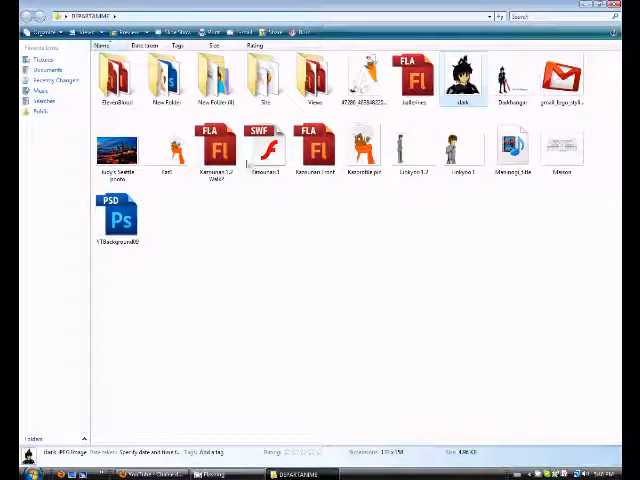
{"action": "mouse_move", "coordinate": [312, 156]}
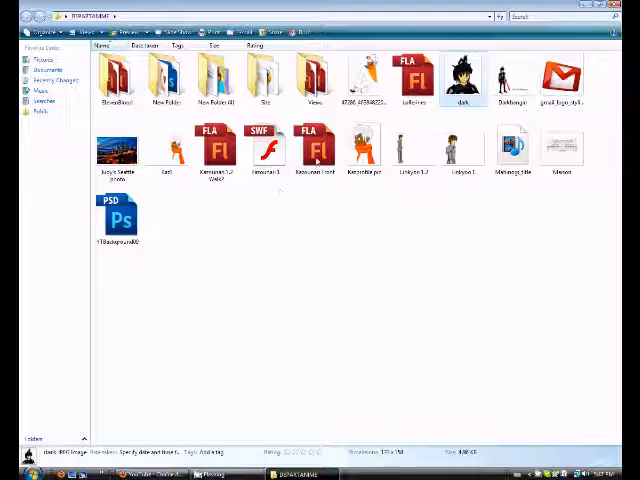
{"action": "left_click", "coordinate": [316, 148]}
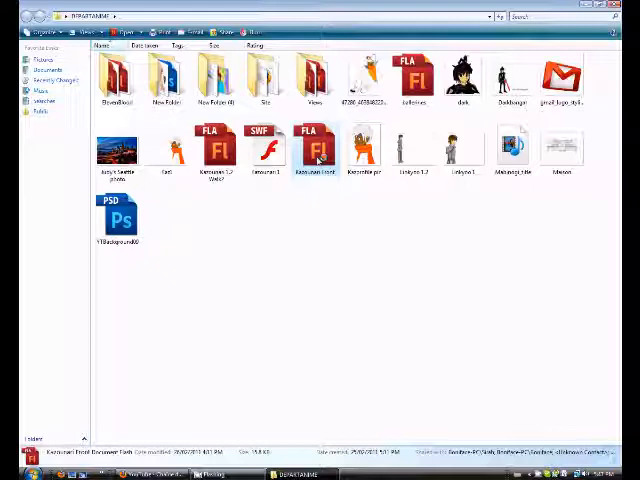
Load the white-haired, orange-scarfed character's FLA document into Flash CS5.
{"action": "double_click", "coordinate": [314, 150]}
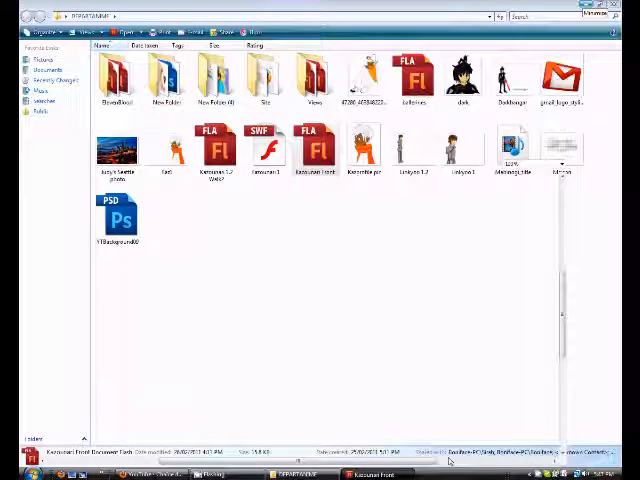
{"action": "mouse_move", "coordinate": [478, 236]}
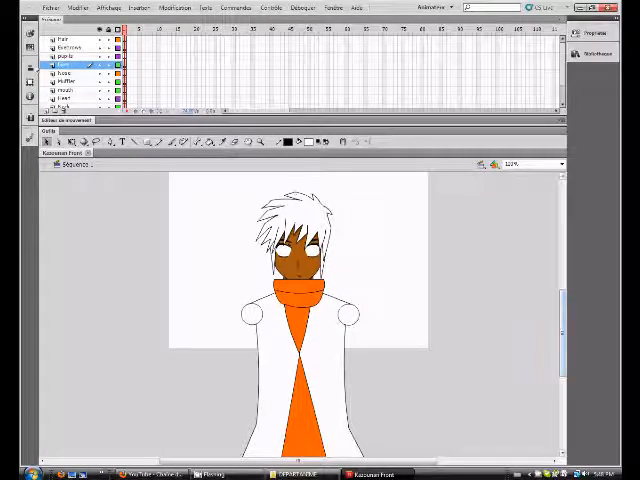
Load a second FLA document showing the white-haired character in side view.
{"action": "left_click", "coordinate": [56, 8]}
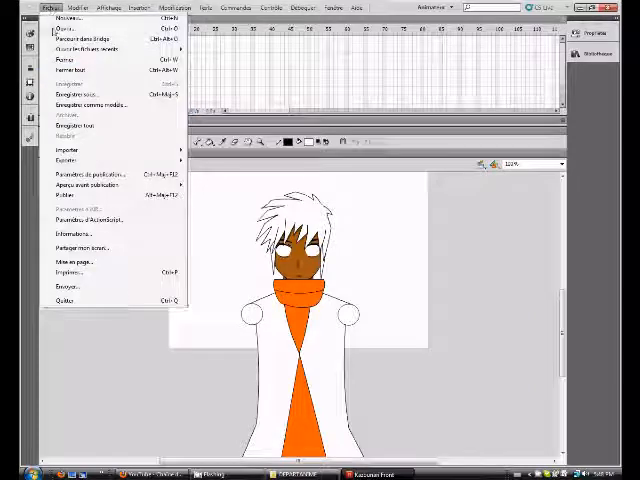
{"action": "left_click", "coordinate": [64, 30]}
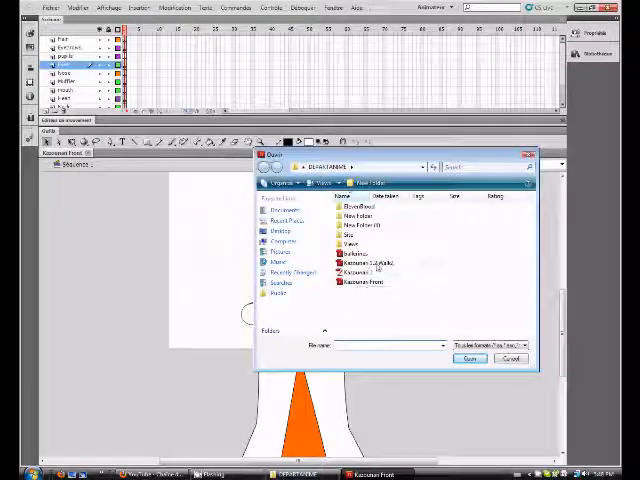
{"action": "left_click", "coordinate": [468, 358]}
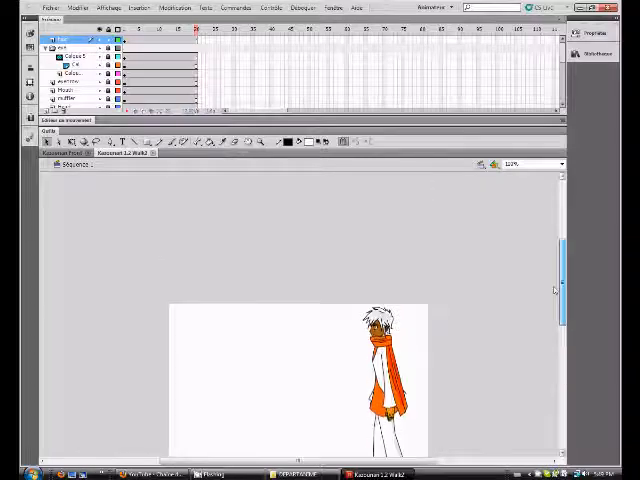
Bring in another Flash document after moving up out of the current folder.
{"action": "scroll", "scroll_direction": "down", "scroll_amount": 3}
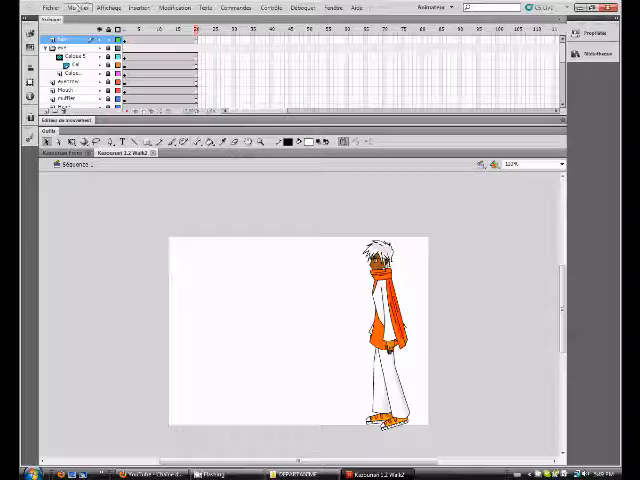
{"action": "left_click", "coordinate": [52, 8]}
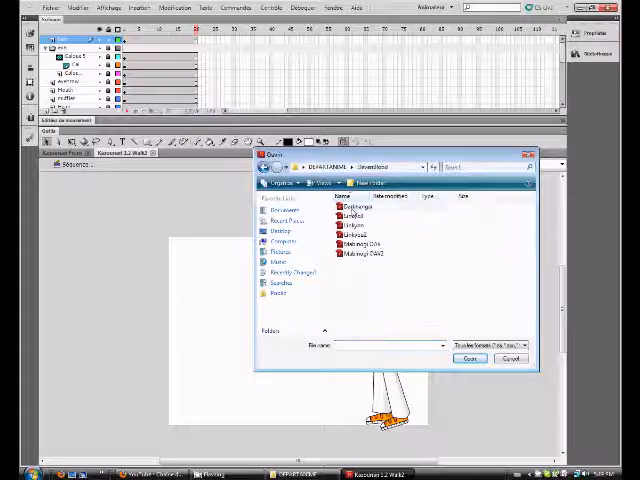
{"action": "left_click", "coordinate": [350, 208]}
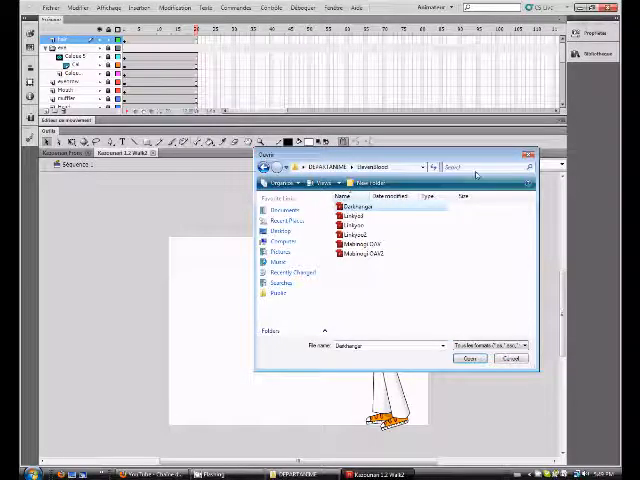
{"action": "left_click", "coordinate": [468, 358]}
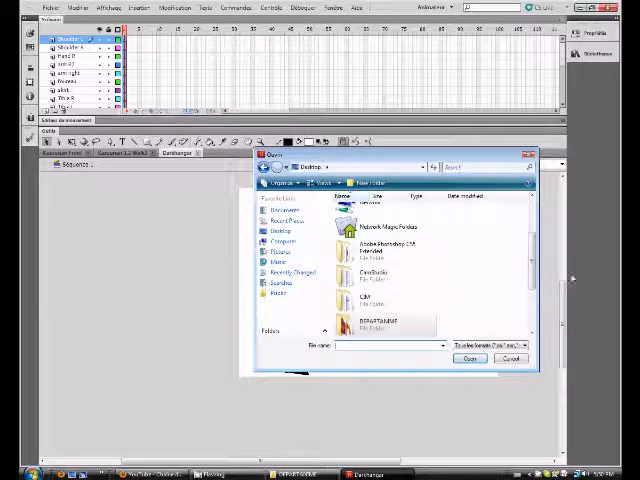
Reach the desktop animation folder holding the two Flash drawing files and pick one.
{"action": "scroll", "scroll_direction": "down", "scroll_amount": 3}
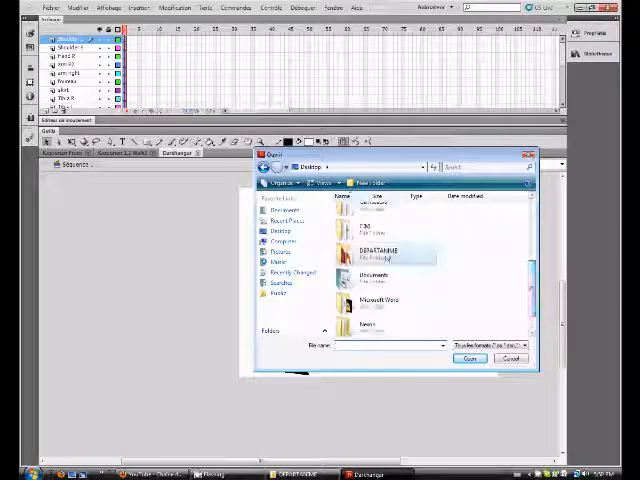
{"action": "double_click", "coordinate": [380, 256]}
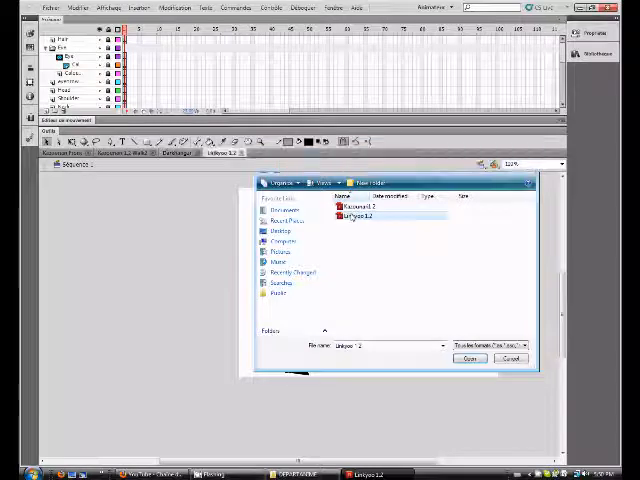
{"action": "left_click", "coordinate": [468, 358]}
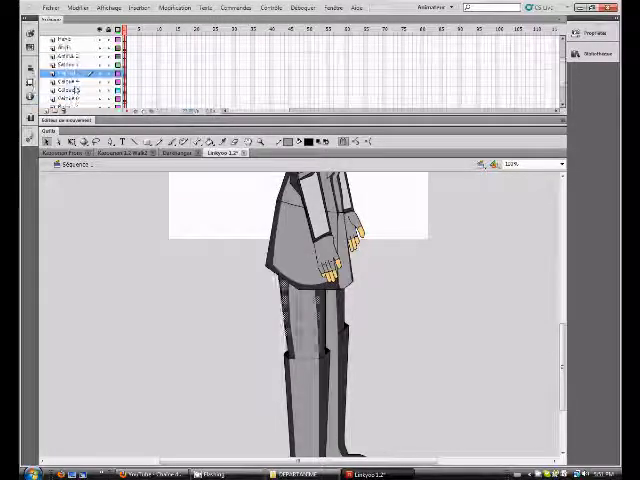
Bring up Flash's file commands over the tall grey-suited character document.
{"action": "left_click", "coordinate": [50, 8]}
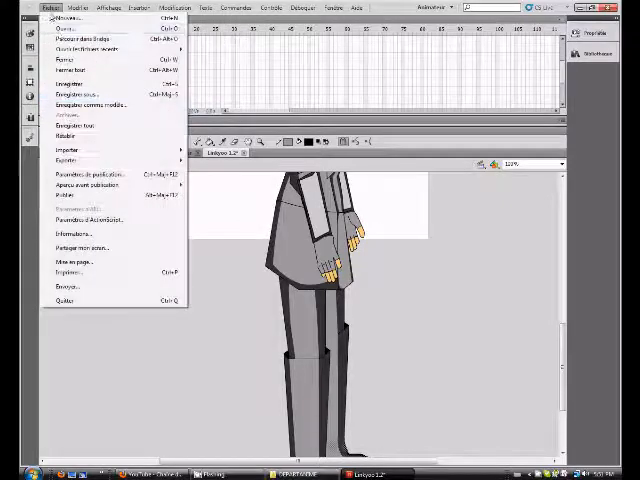
Load the large house line drawing FLA from the desktop animation subfolder.
{"action": "left_click", "coordinate": [64, 28]}
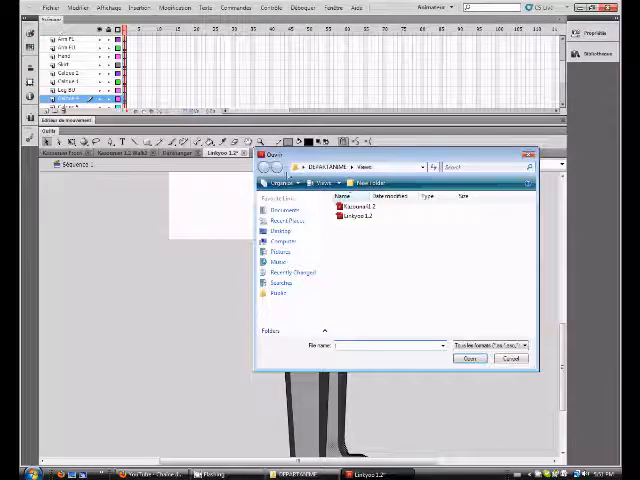
{"action": "left_click", "coordinate": [280, 232]}
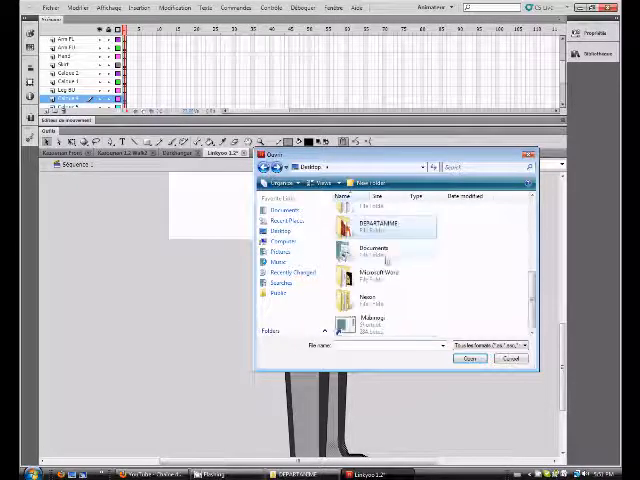
{"action": "double_click", "coordinate": [384, 226]}
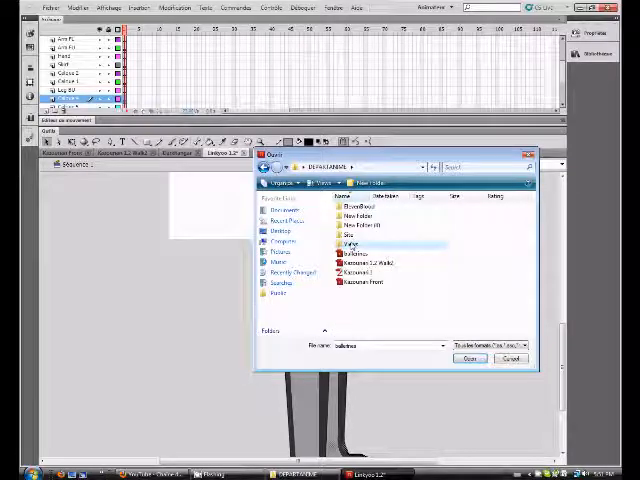
{"action": "double_click", "coordinate": [348, 244]}
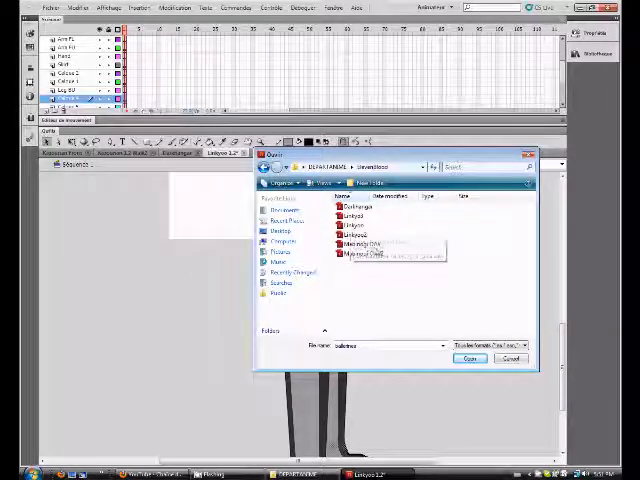
{"action": "left_click", "coordinate": [350, 244]}
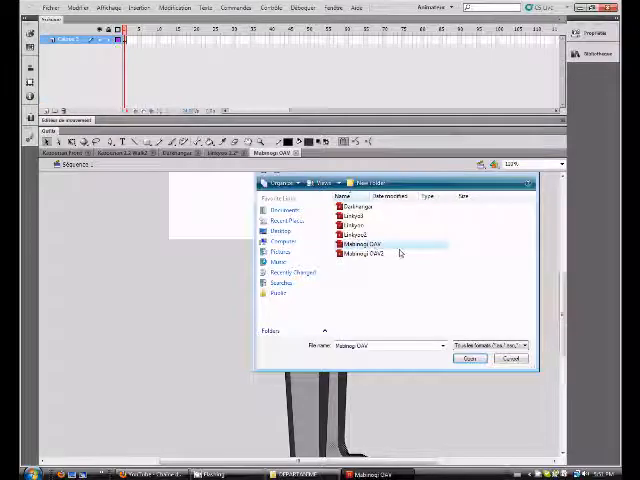
{"action": "left_click", "coordinate": [468, 358]}
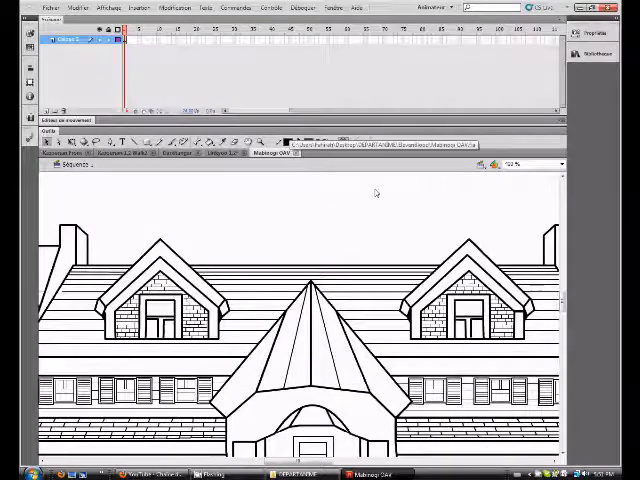
Zoom the stage out so the house facade shows from roof dormers to entrance steps.
{"action": "left_click", "coordinate": [192, 8]}
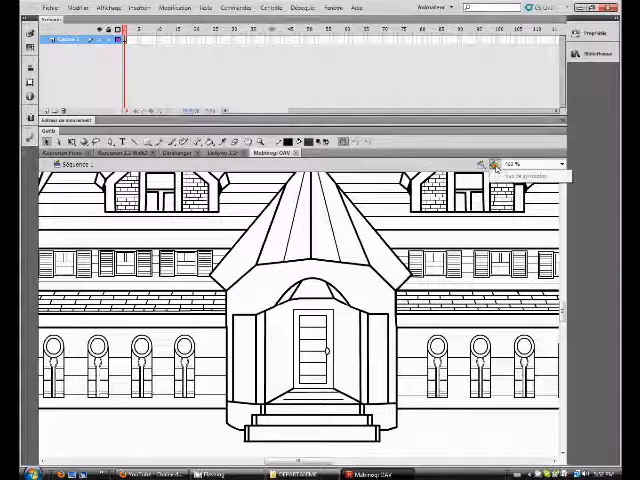
{"action": "left_click", "coordinate": [490, 164]}
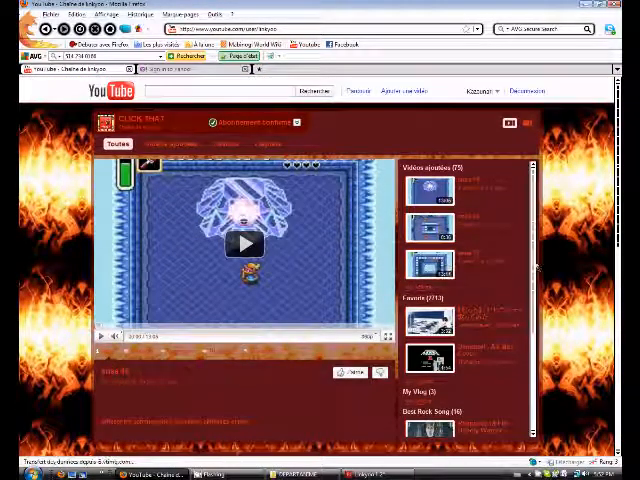
Start the channel's featured game video playing in the YouTube player.
{"action": "scroll", "scroll_direction": "down", "scroll_amount": 3}
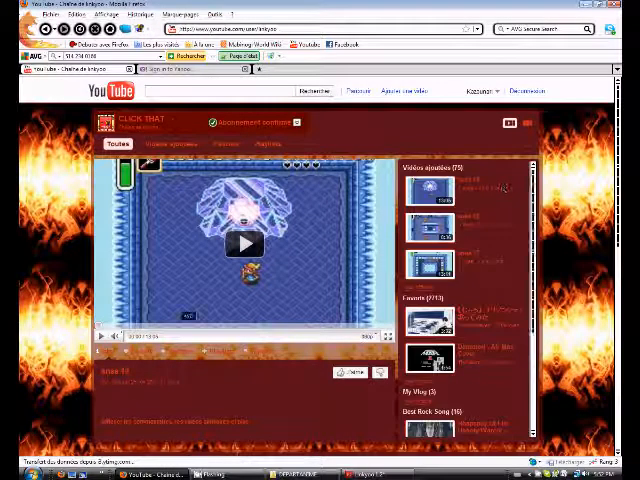
{"action": "left_click", "coordinate": [244, 244]}
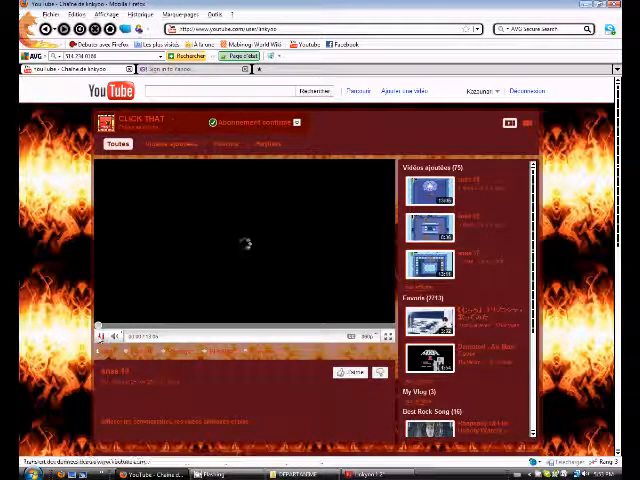